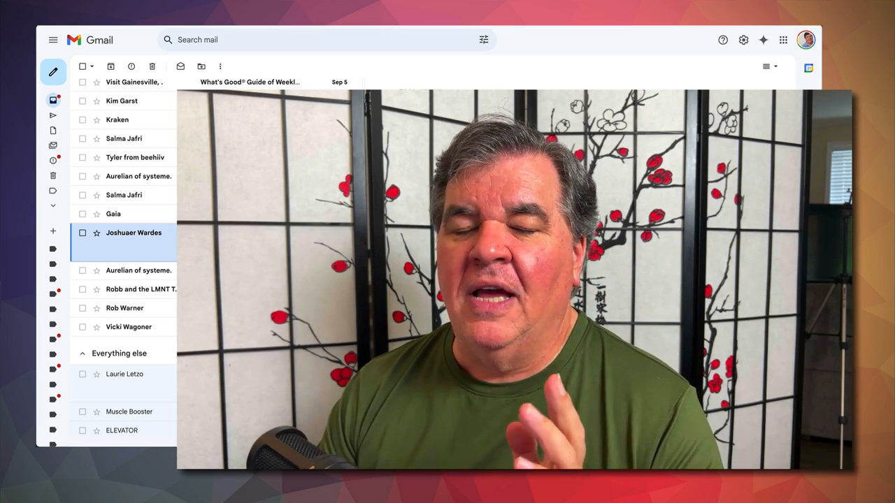
- Dismiss the More actions menu on the PW email, returning to the McAfee 1.txt attachment view
click(134, 233)
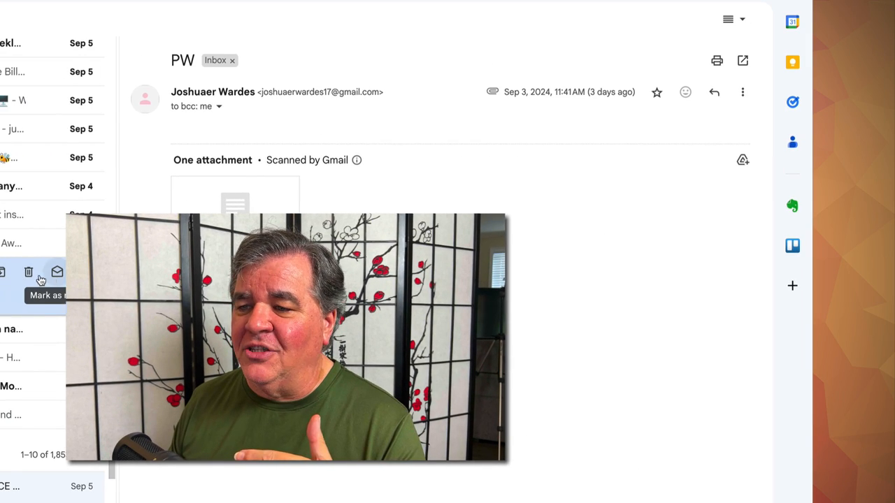
scroll(down, 3)
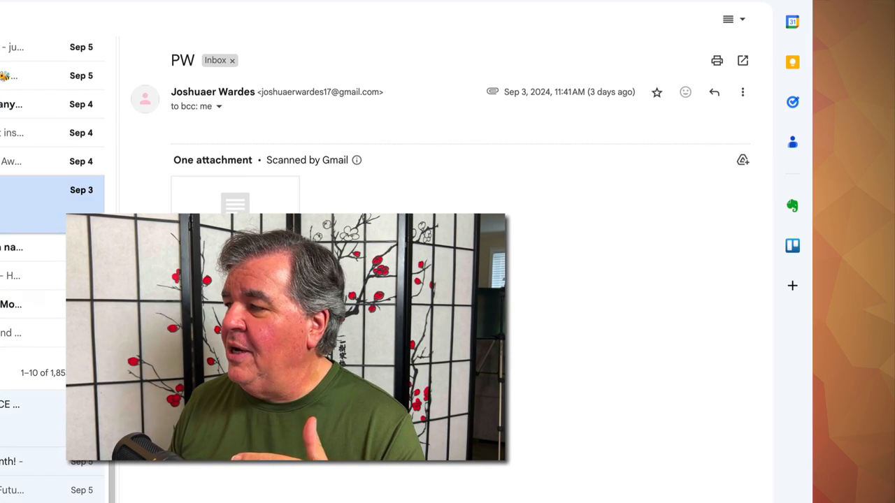
click(742, 92)
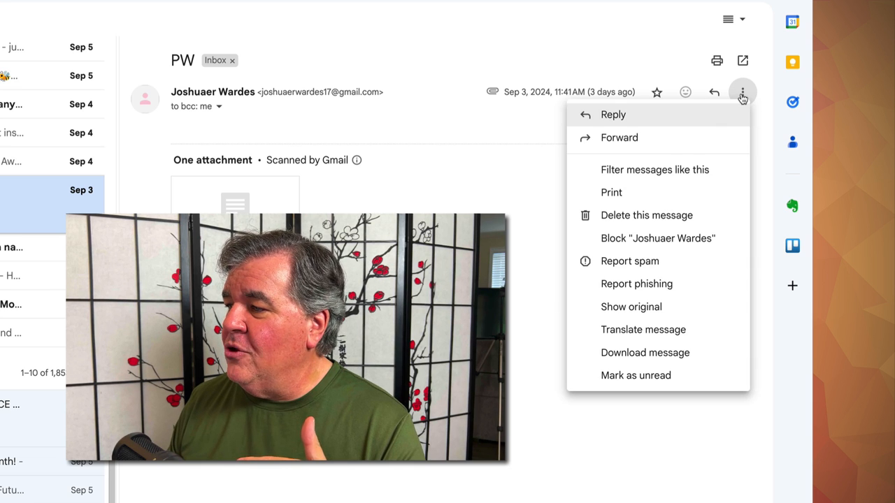
mouse_move(630, 260)
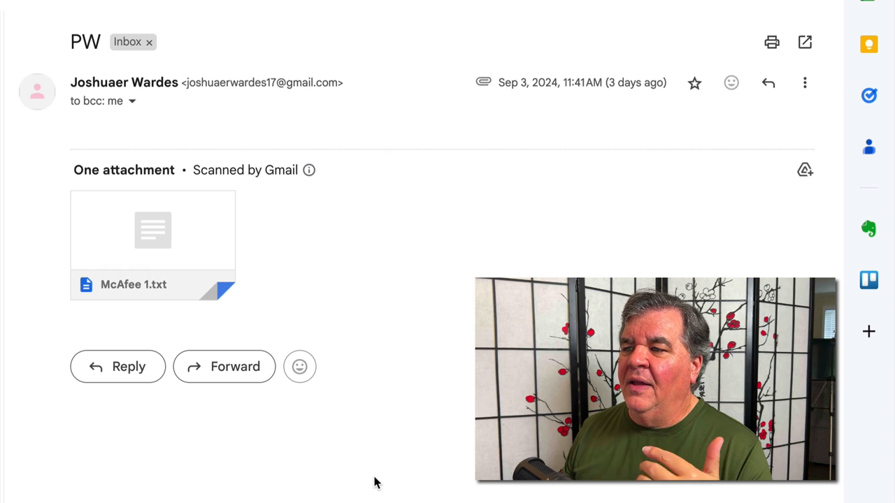
mouse_move(196, 113)
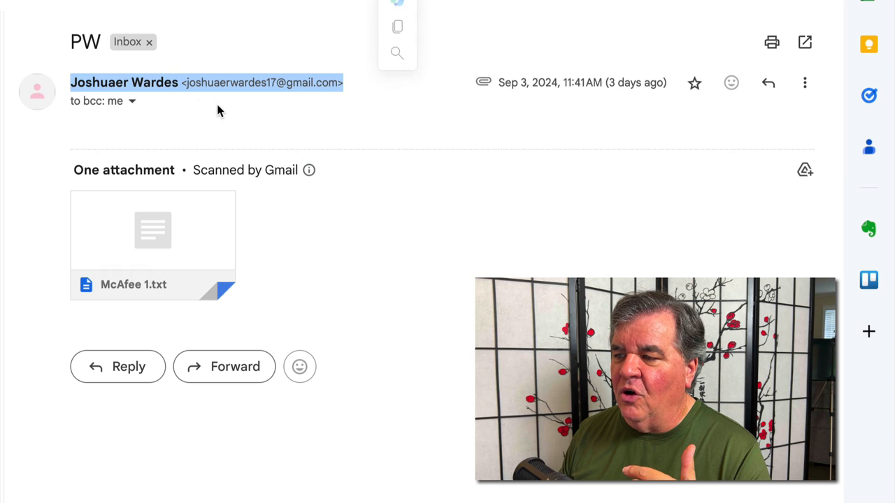
click(124, 82)
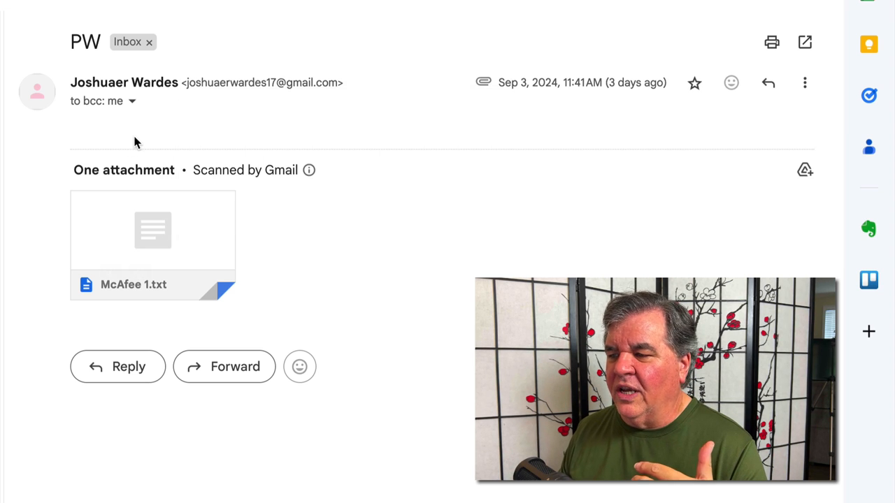
mouse_move(192, 117)
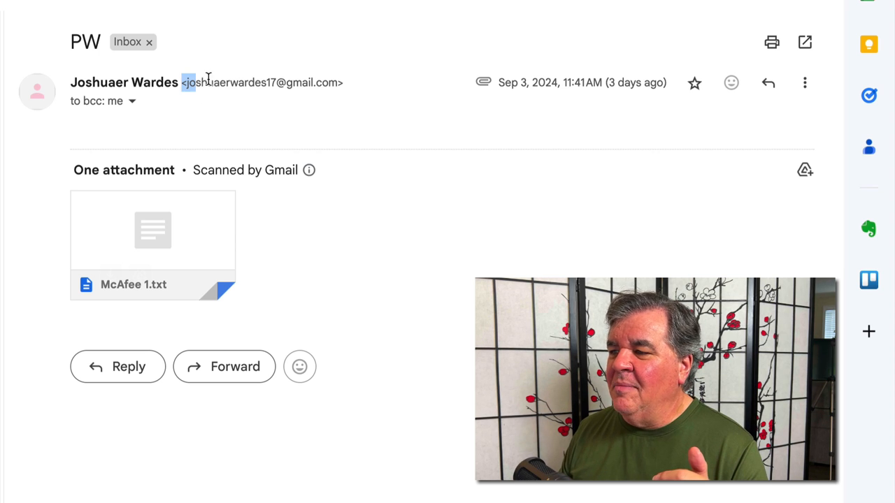
double_click(262, 82)
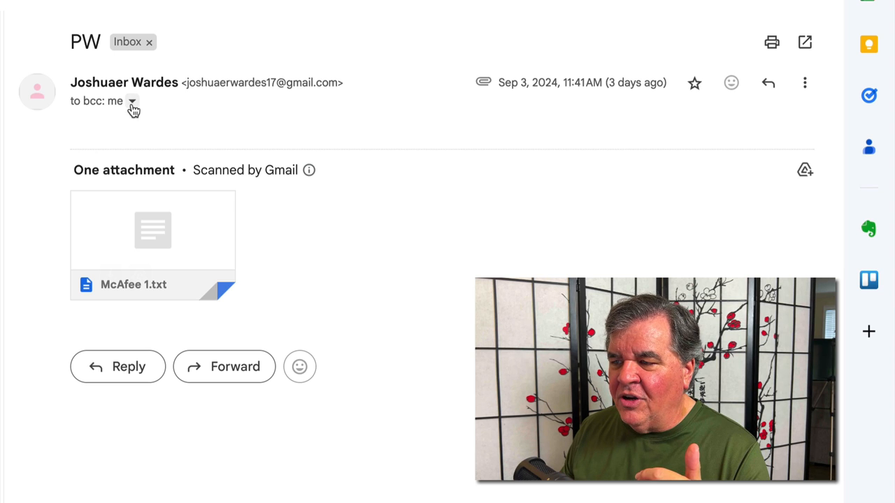
mouse_move(132, 102)
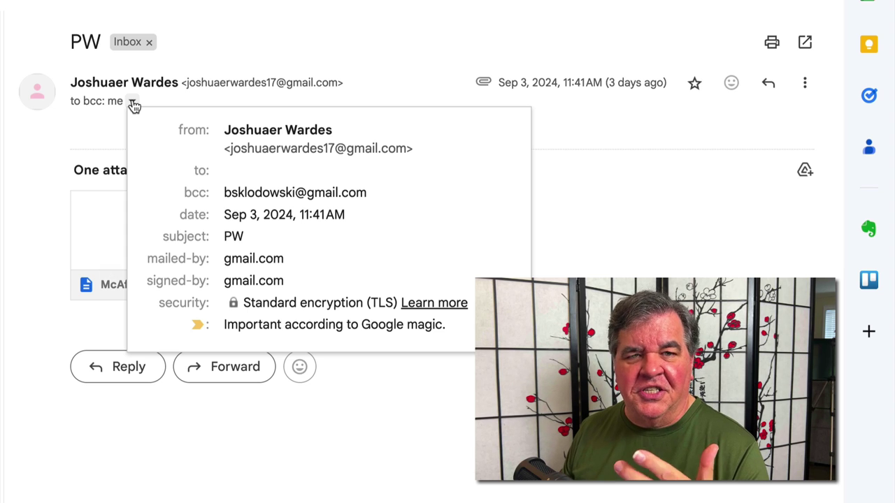
mouse_move(196, 152)
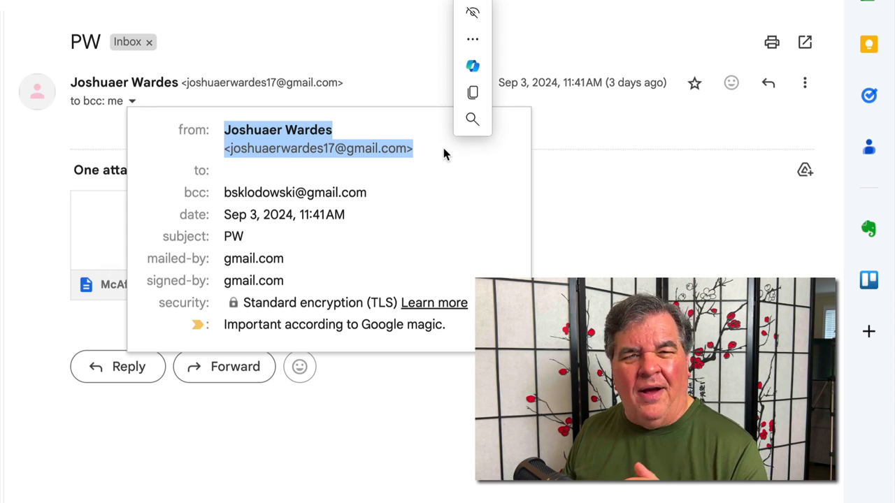
mouse_move(414, 140)
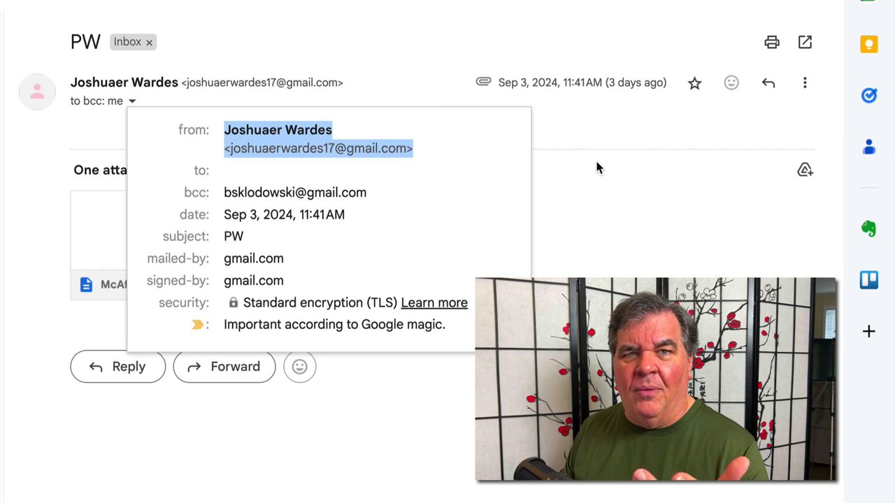
mouse_move(591, 166)
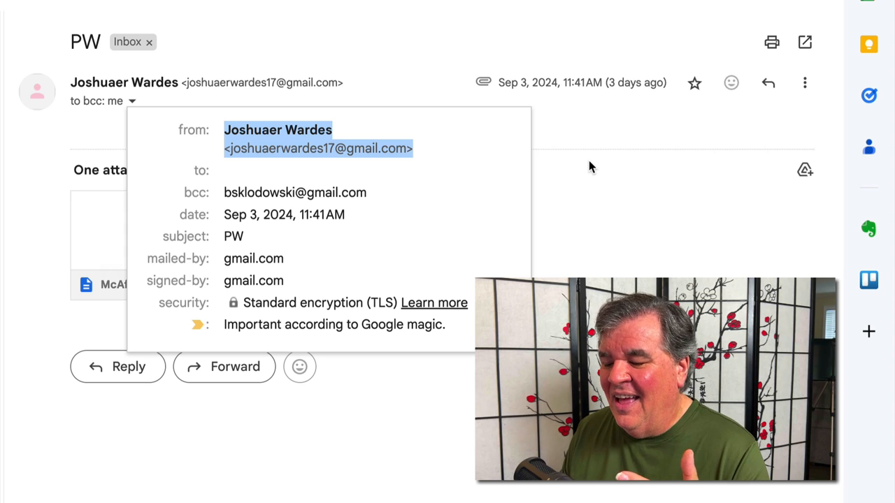
mouse_move(599, 167)
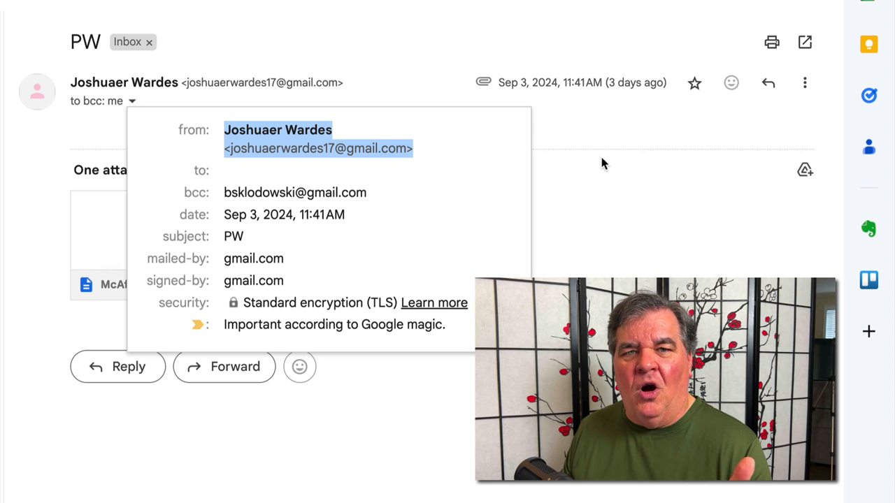
- Close the sender details popup and open the PW email's More menu (Reply, Forward, Block sender)
click(604, 164)
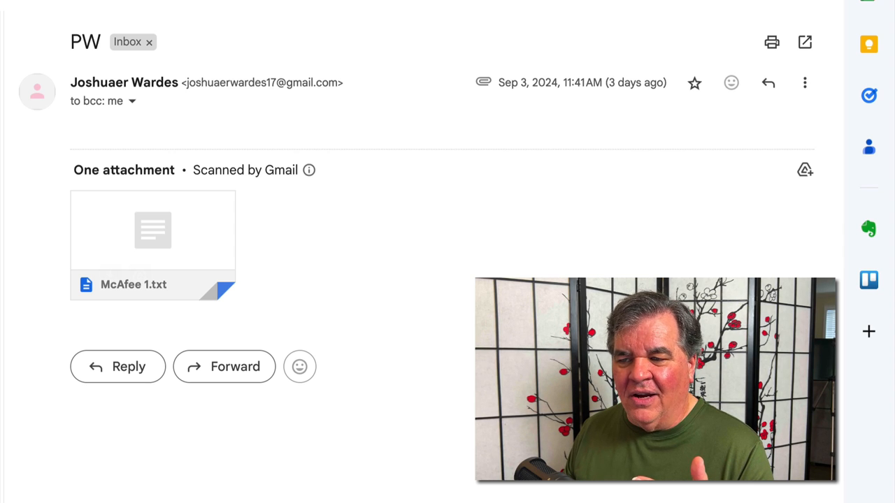
click(804, 82)
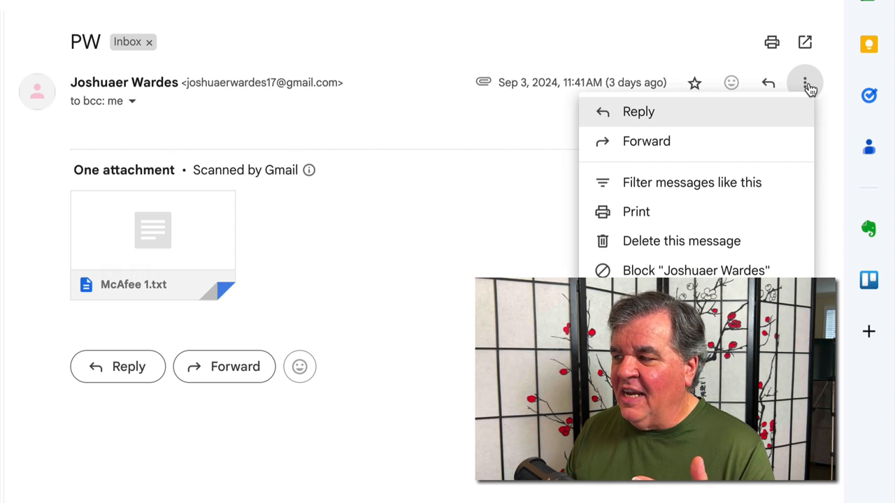